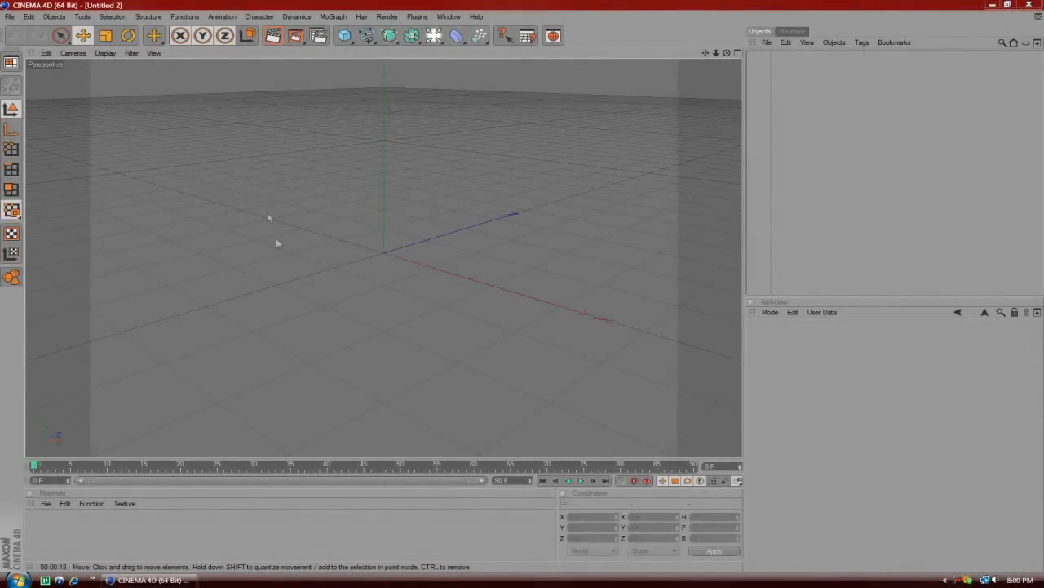
pyautogui.moveTo(229, 182)
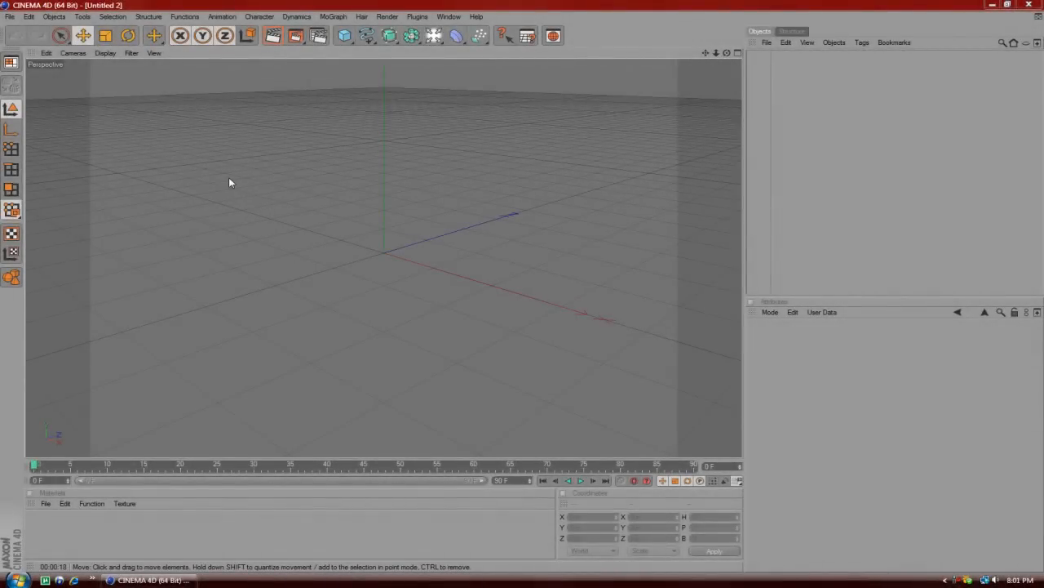
pyautogui.moveTo(115, 154)
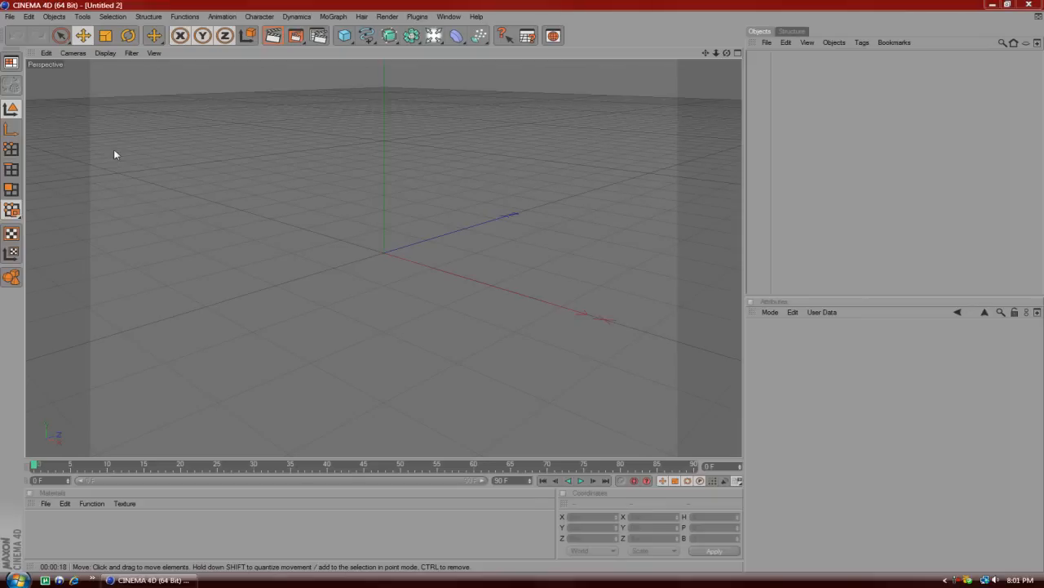
pyautogui.moveTo(313, 216)
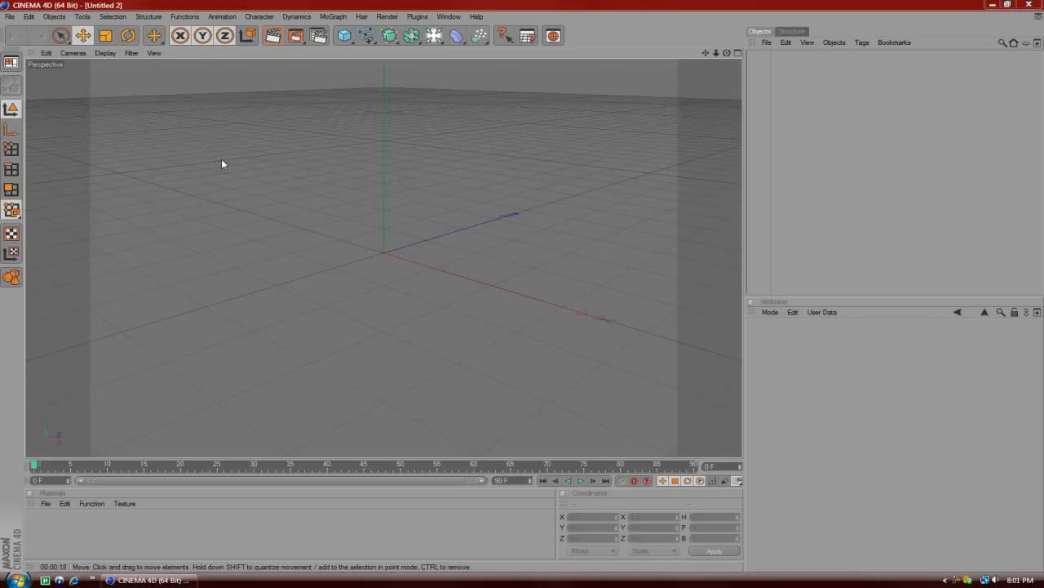
pyautogui.moveTo(298, 129)
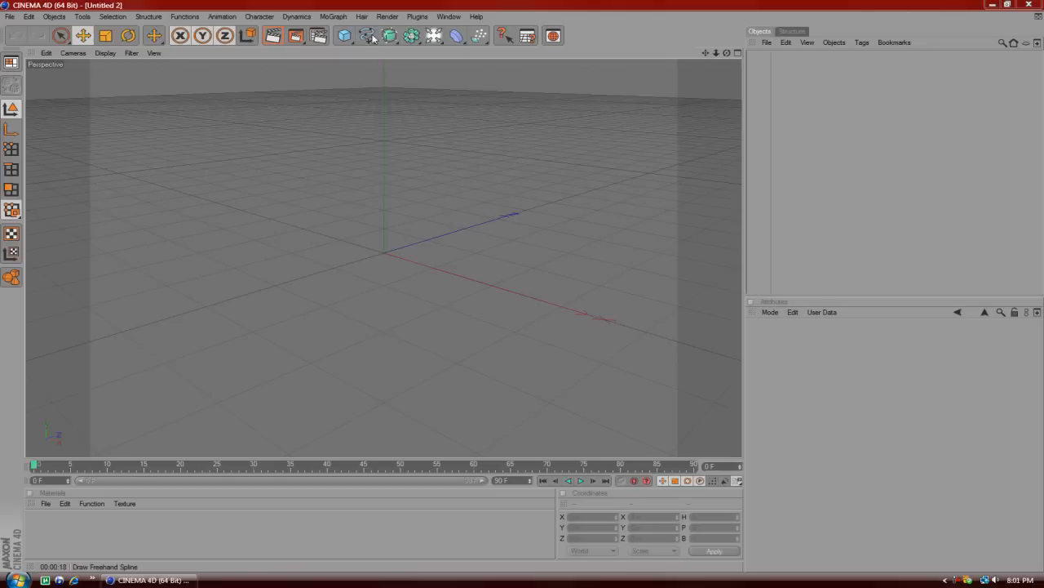
# Step: Add a Text spline from the spline palette and enter TUTORIAL as its text
pyautogui.click(367, 36)
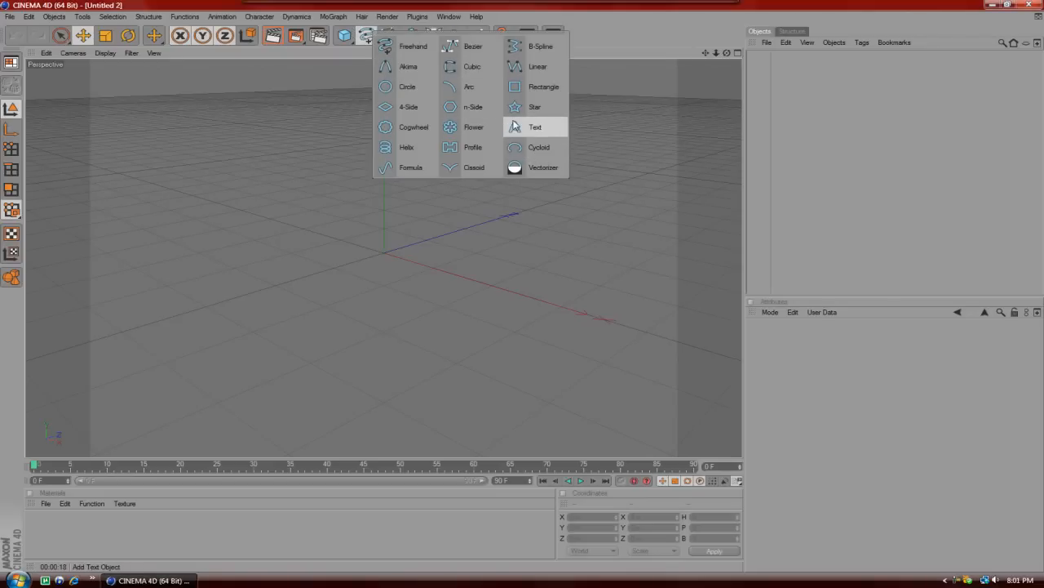
pyautogui.click(535, 127)
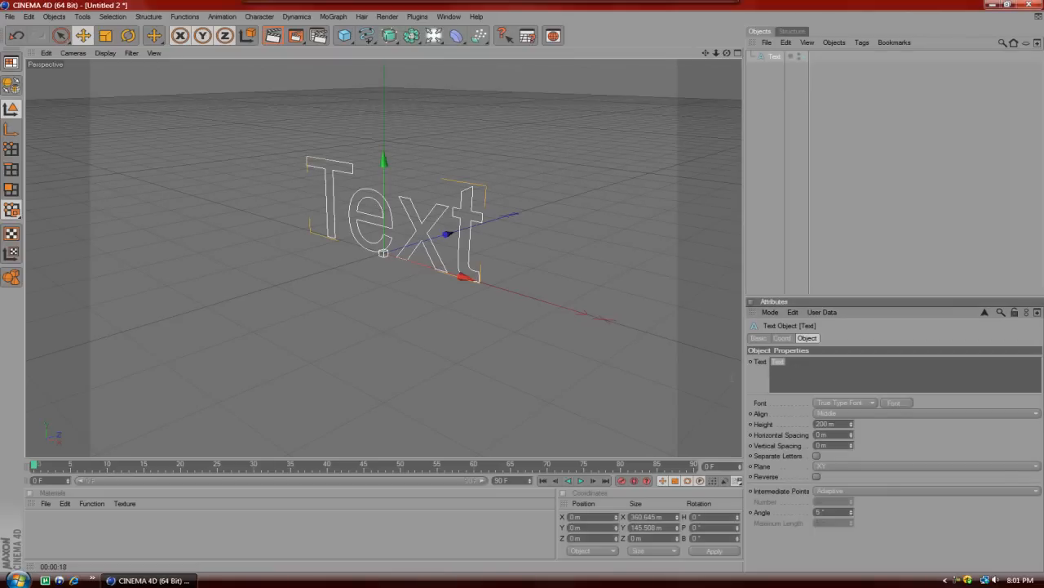
pyautogui.write('TUT')
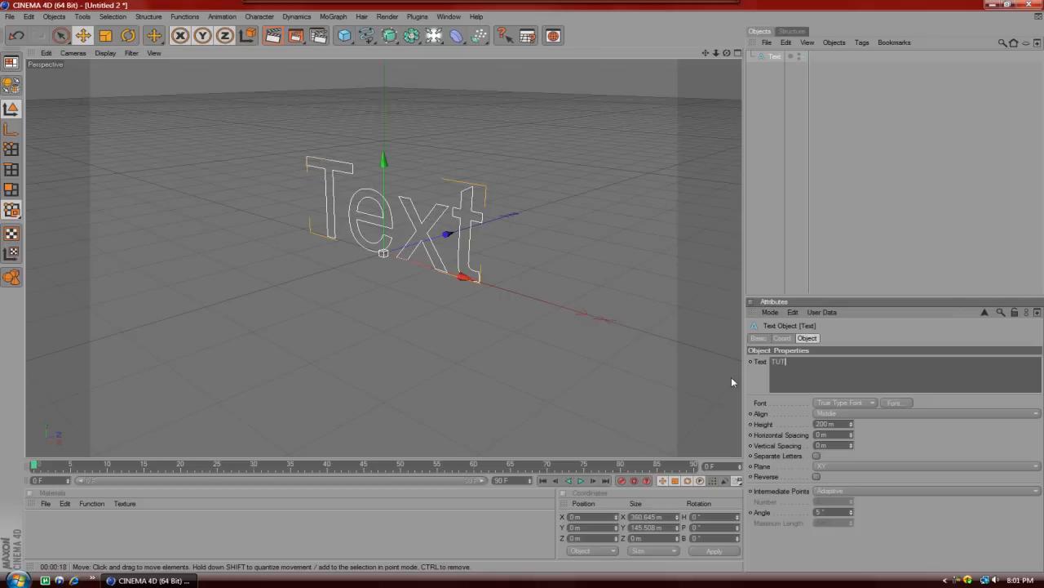
pyautogui.write('ORIAL')
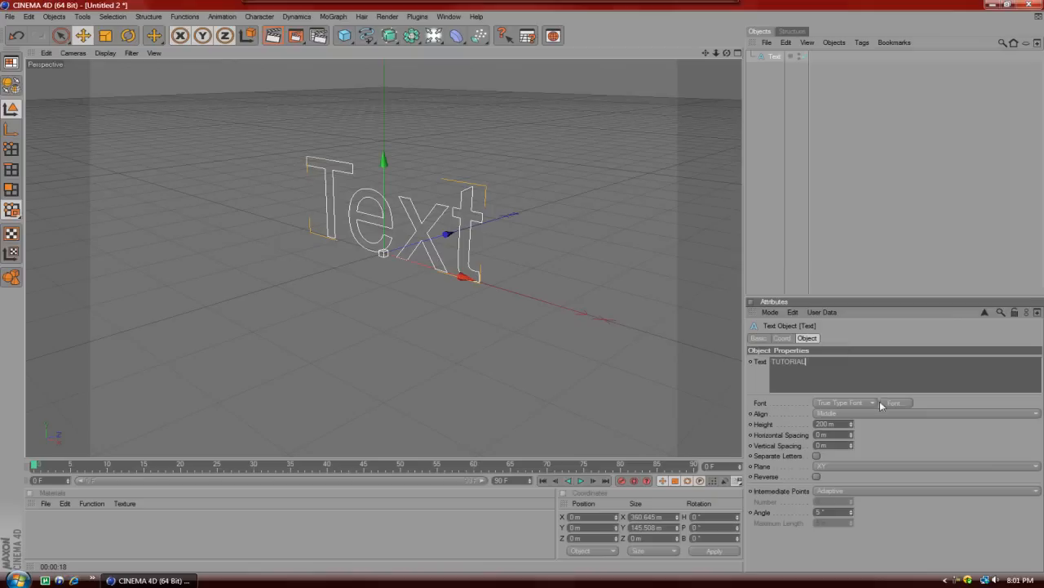
# Step: Change the text spline's font to Impact in the Font dialog
pyautogui.click(894, 402)
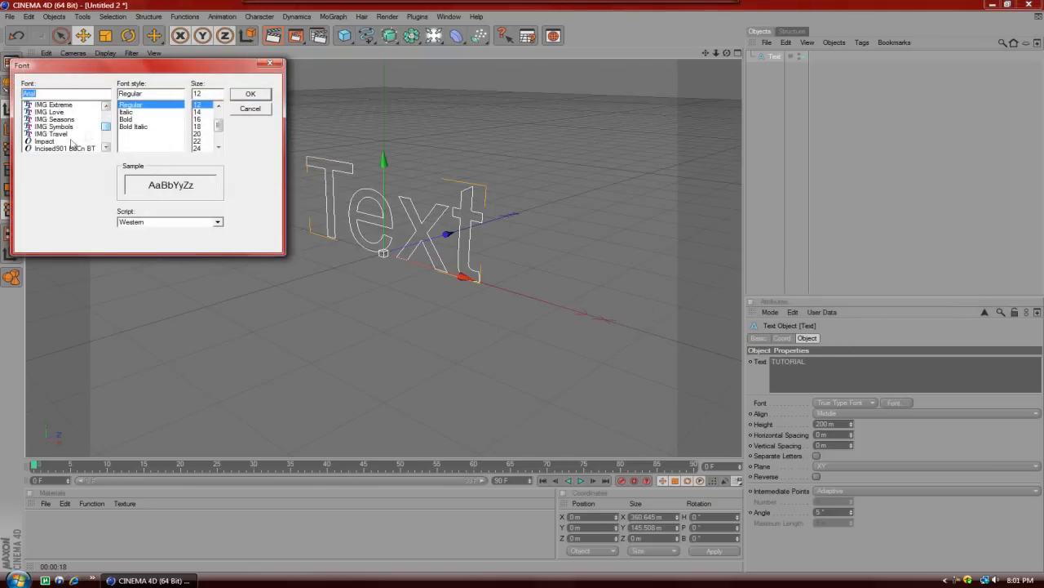
pyautogui.click(44, 141)
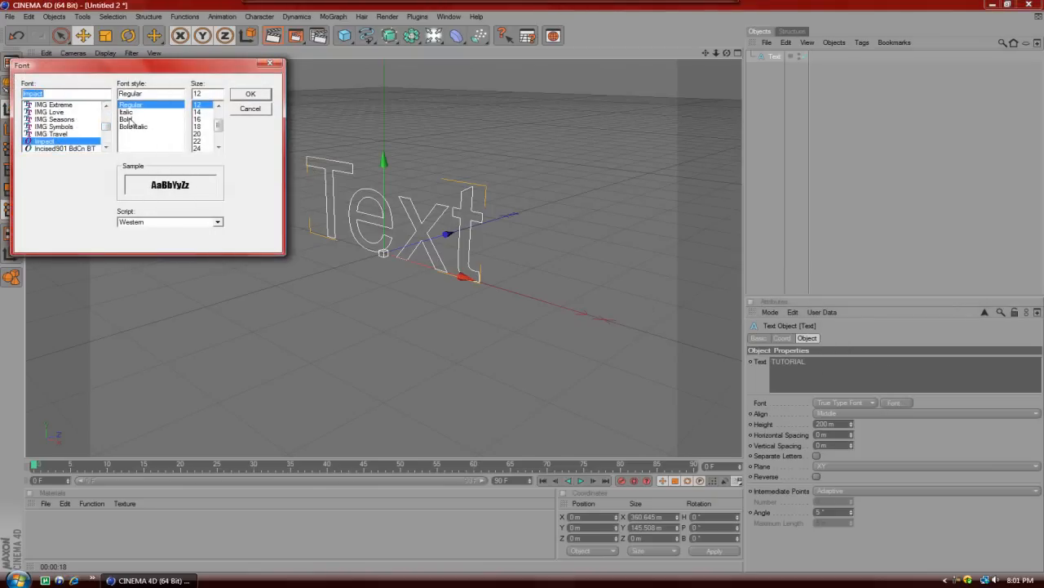
pyautogui.click(251, 93)
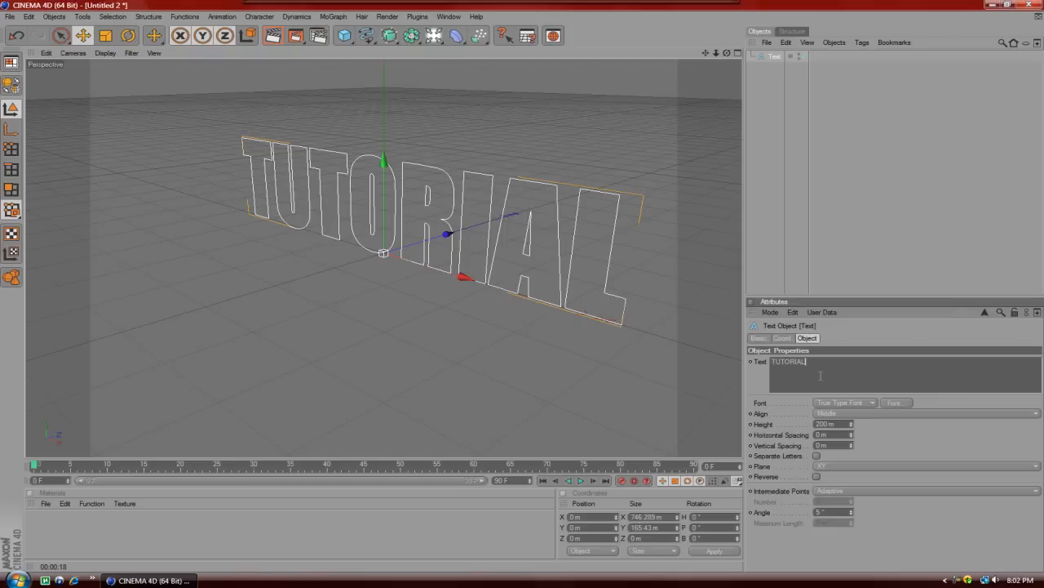
pyautogui.moveTo(453, 22)
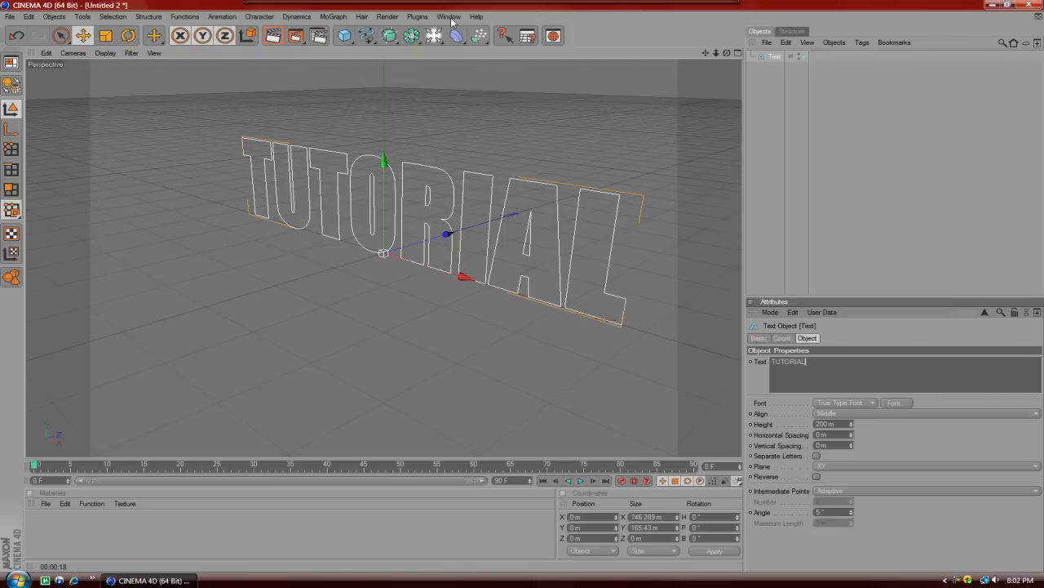
pyautogui.moveTo(452, 47)
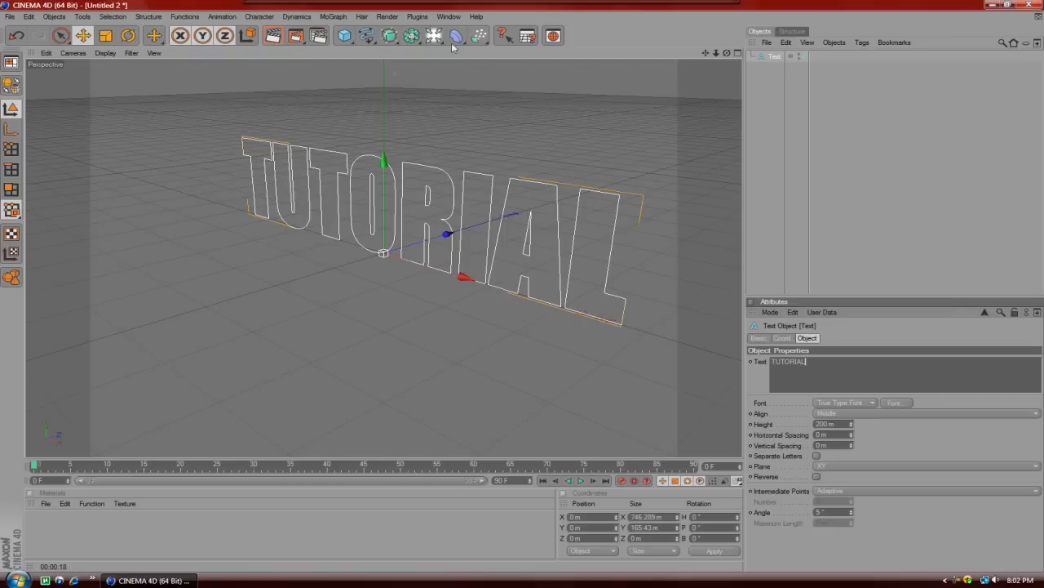
# Step: Add an Extrude NURBS generator to hold the TUTORIAL text, then deselect everything
pyautogui.click(388, 35)
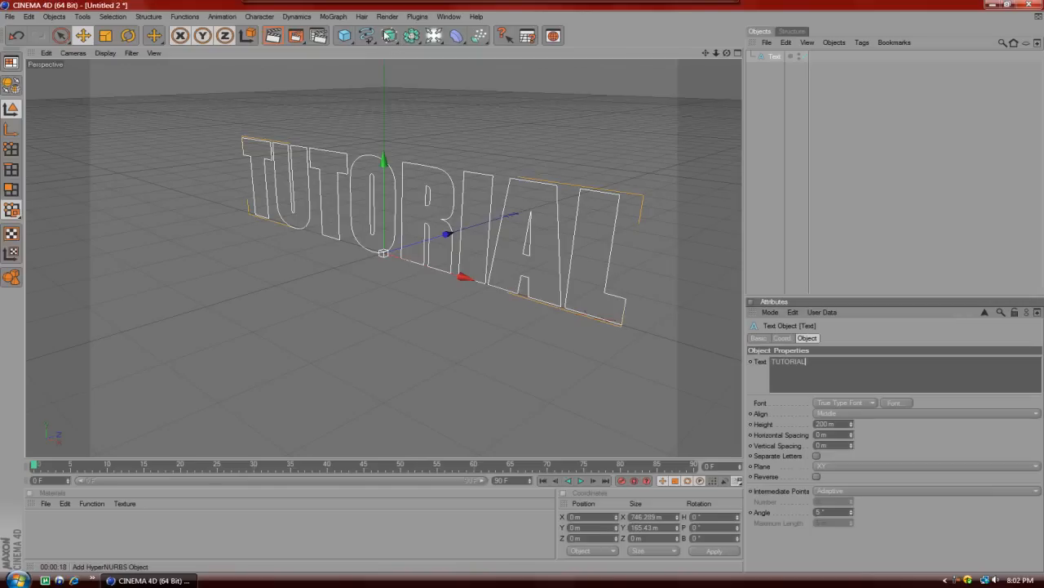
pyautogui.click(388, 35)
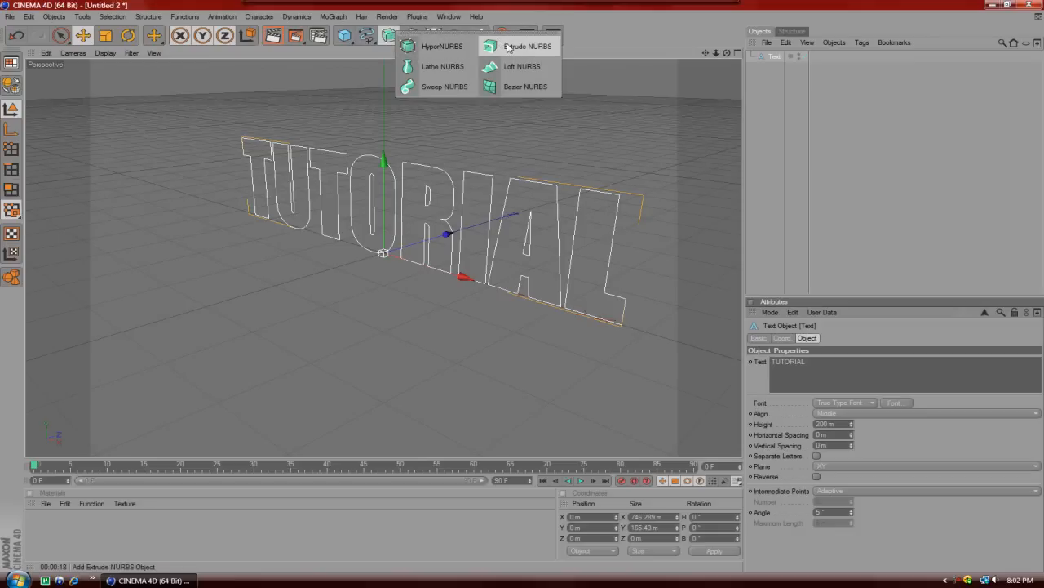
pyautogui.click(527, 45)
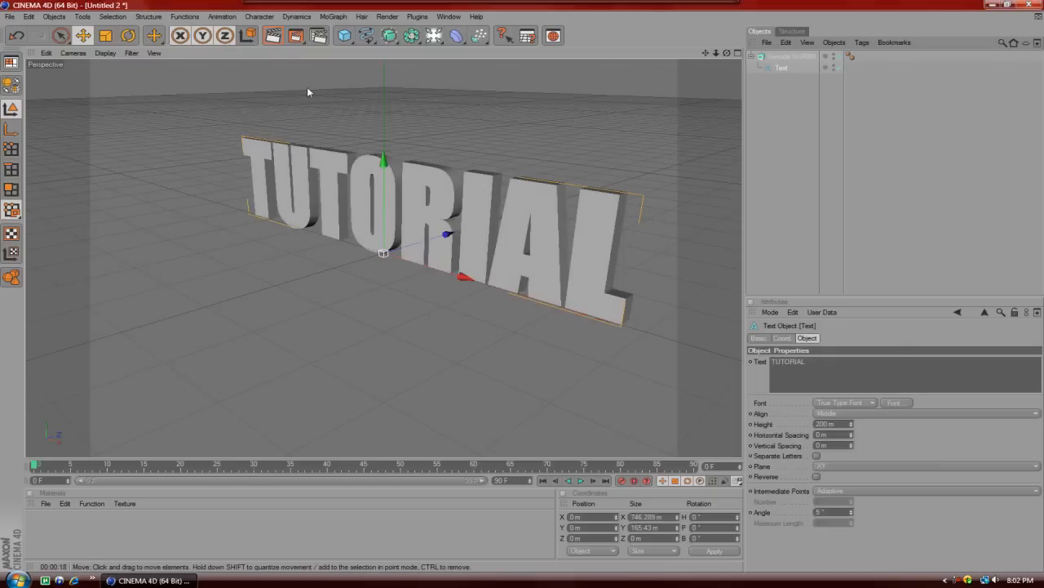
pyautogui.click(273, 35)
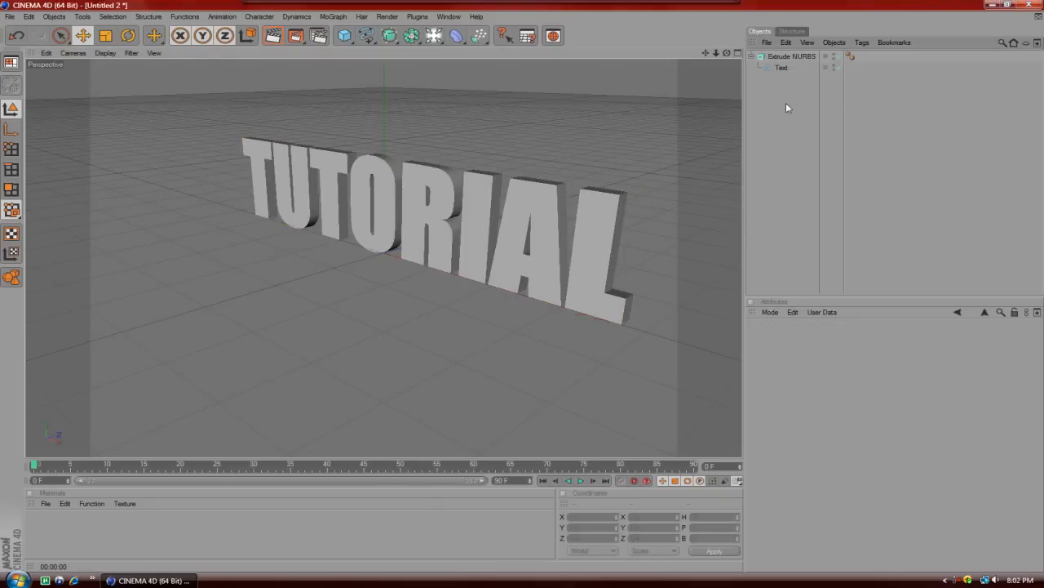
# Step: Select and collapse Extrude NURBS, then copy and paste it as a duplicate
pyautogui.click(791, 57)
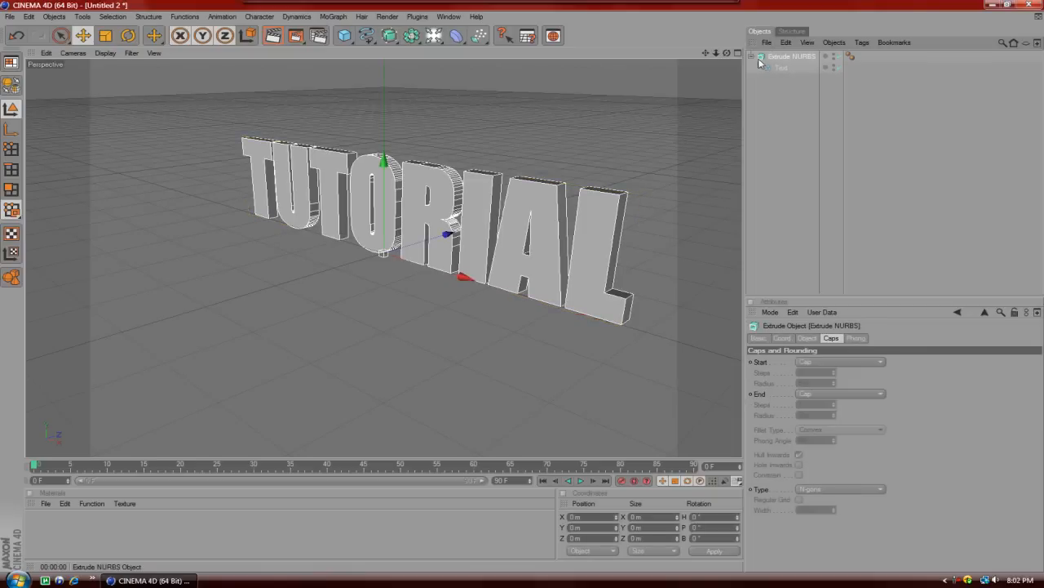
pyautogui.click(752, 56)
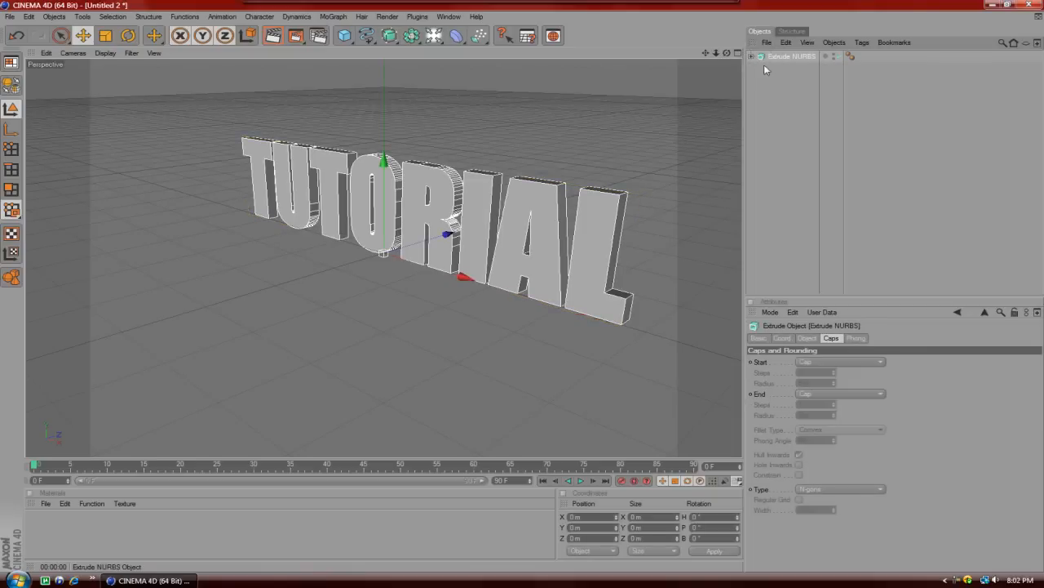
pyautogui.click(785, 42)
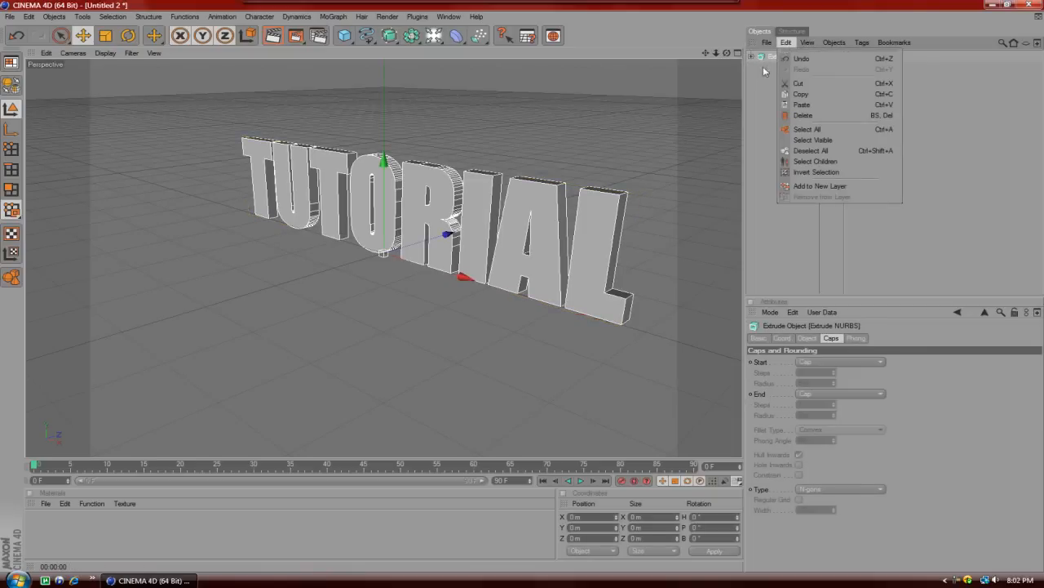
pyautogui.click(785, 42)
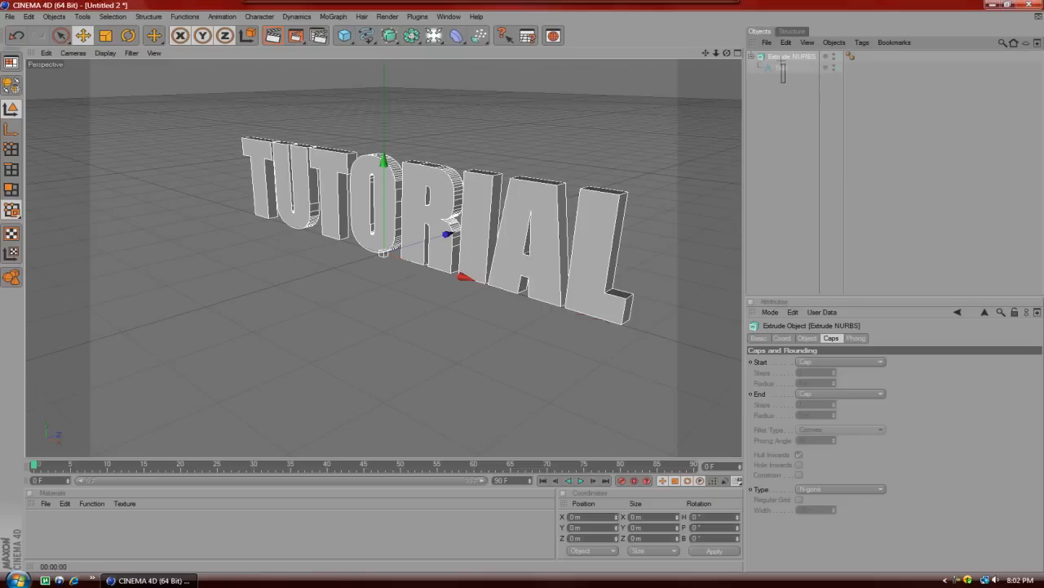
pyautogui.click(786, 43)
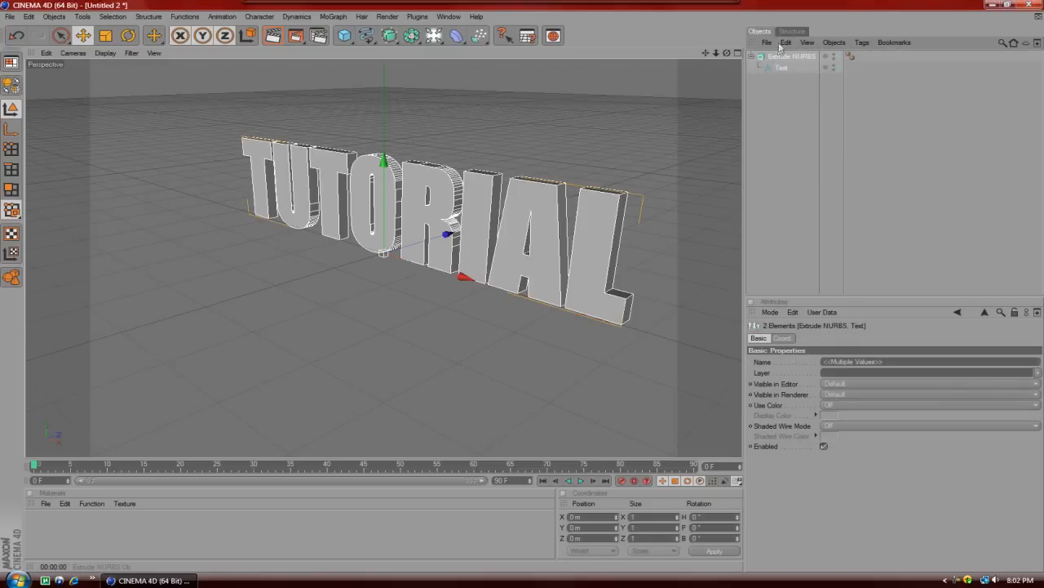
pyautogui.click(785, 42)
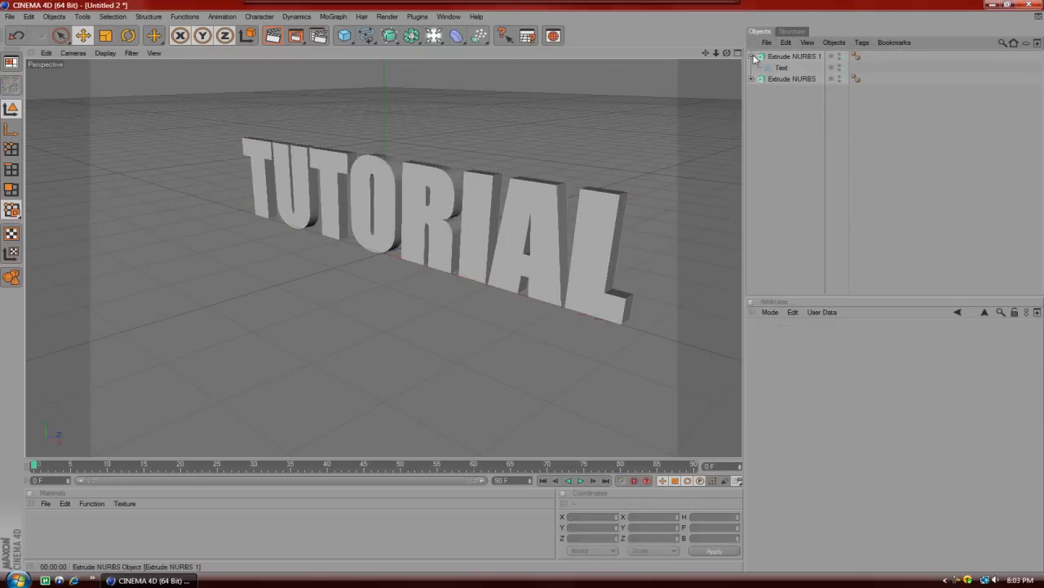
# Step: Collapse the copied Extrude NURBS and adjust its properties for the side view
pyautogui.click(792, 56)
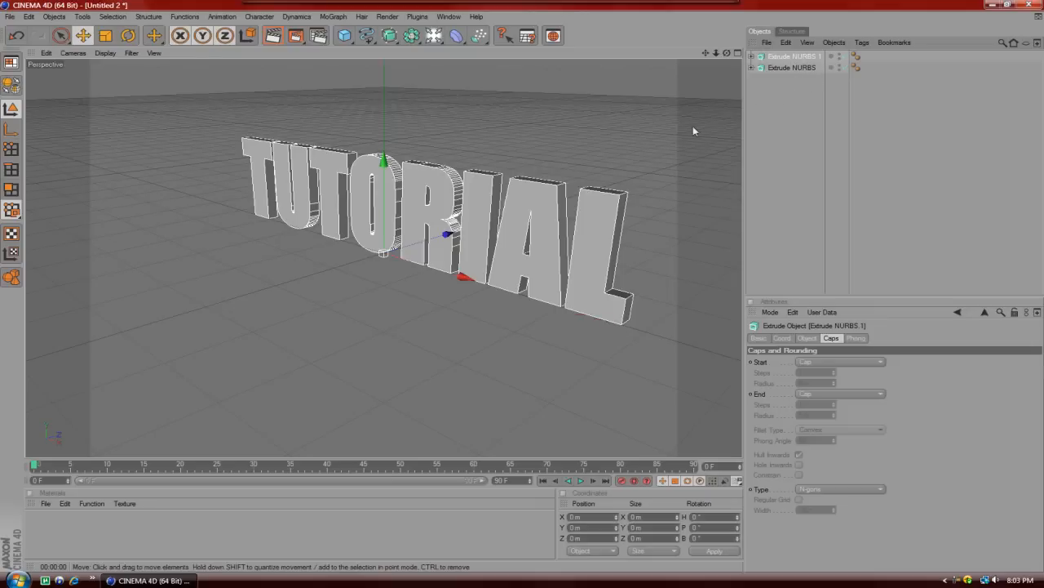
pyautogui.click(806, 338)
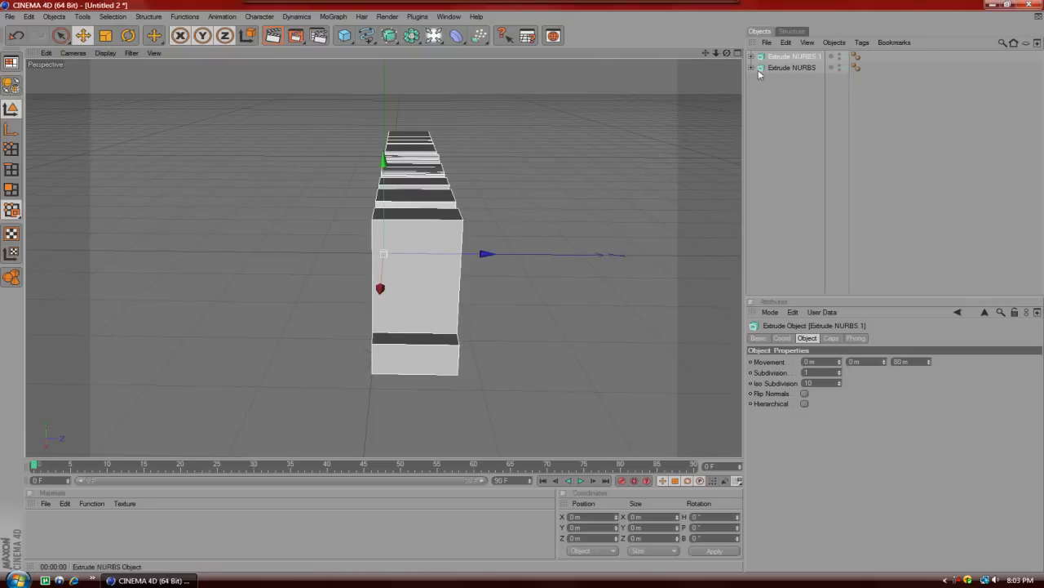
pyautogui.moveTo(771, 71)
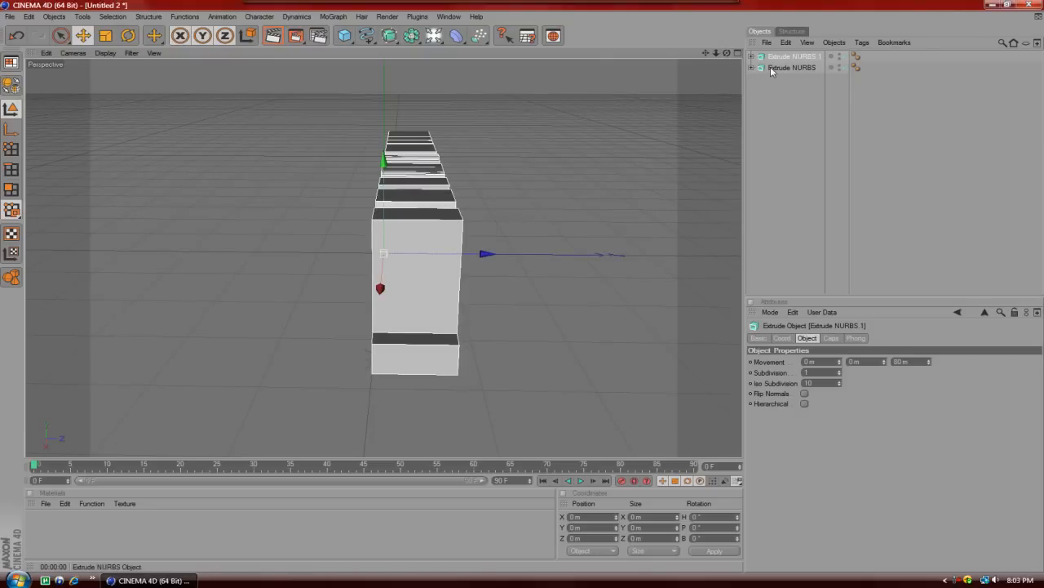